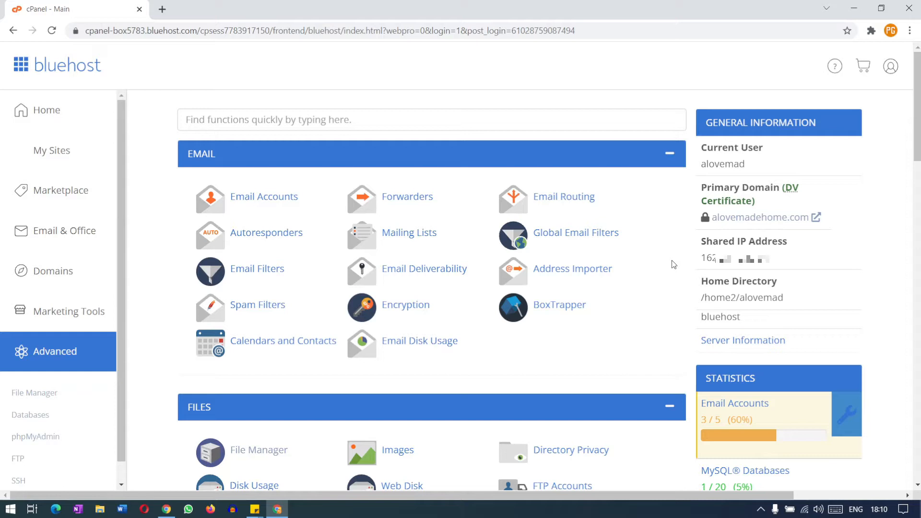
mouse_move(669, 264)
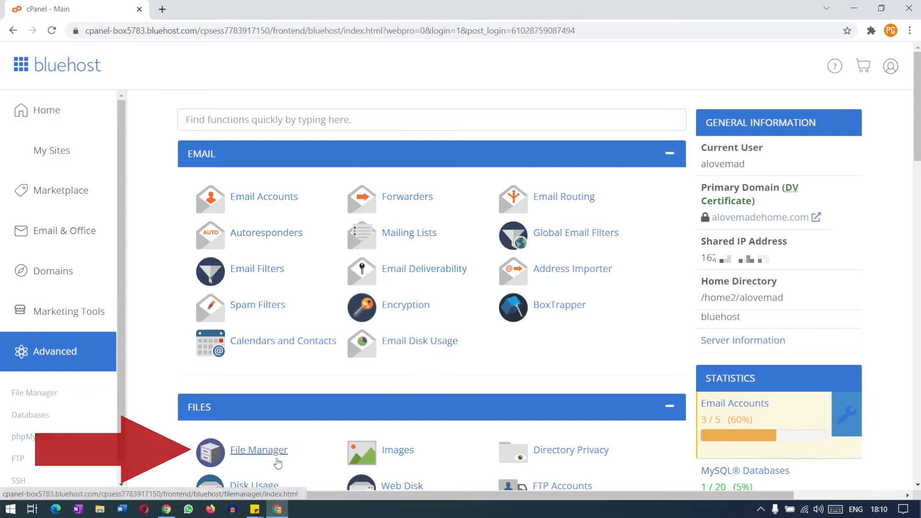
Open cPanel's FTP Accounts page and scroll down to the Special FTP Accounts list
left_click(258, 449)
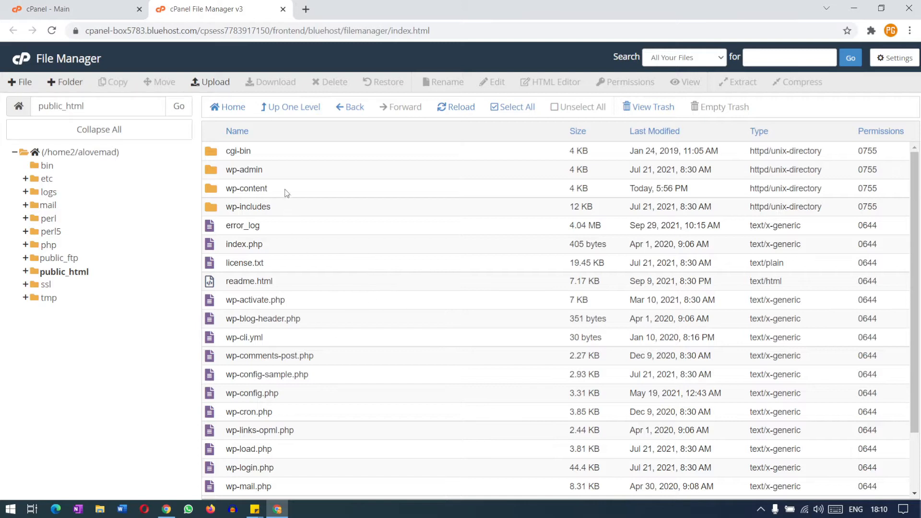
mouse_move(413, 304)
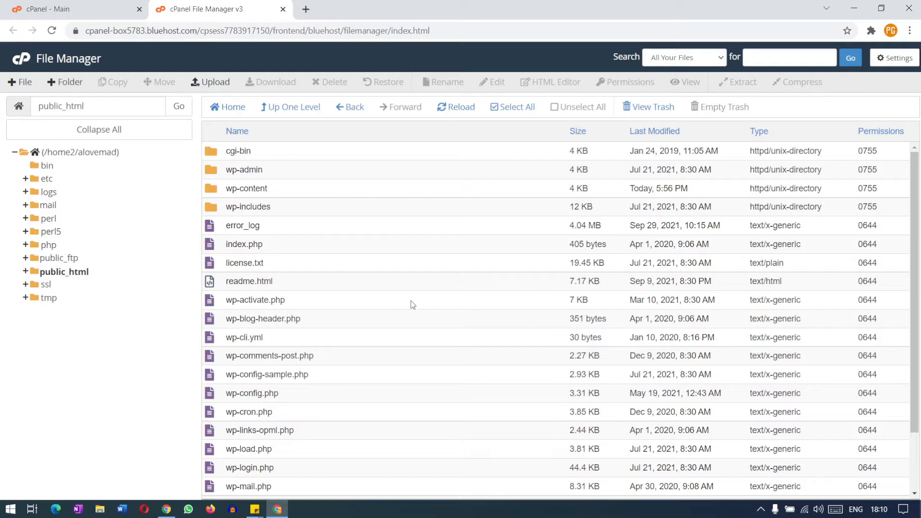
mouse_move(386, 319)
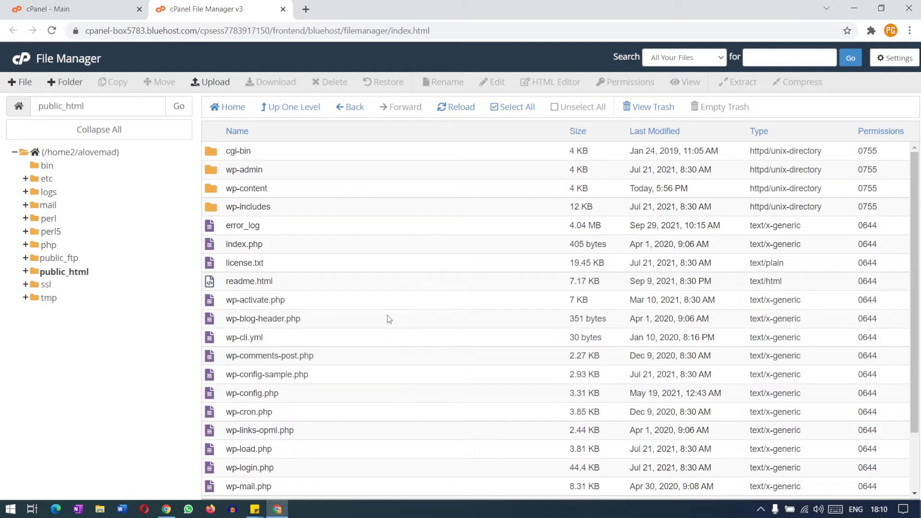
mouse_move(422, 332)
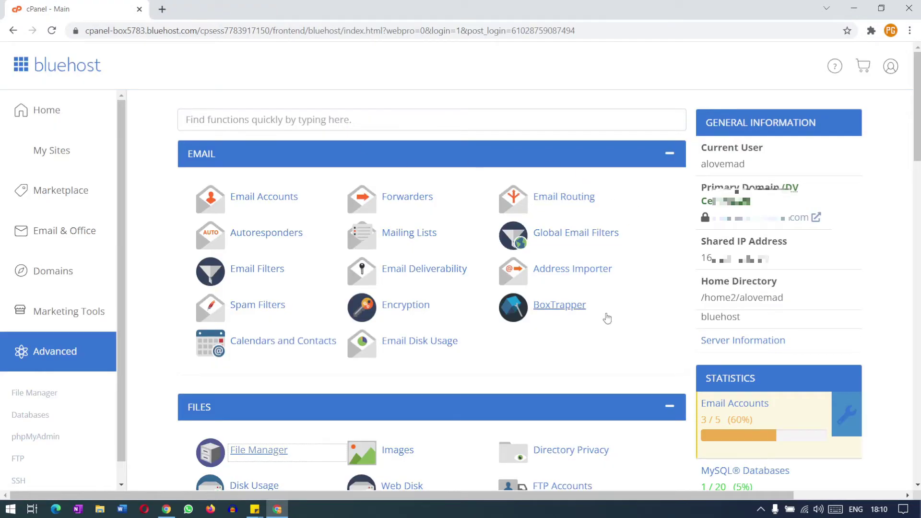
scroll("down", 3)
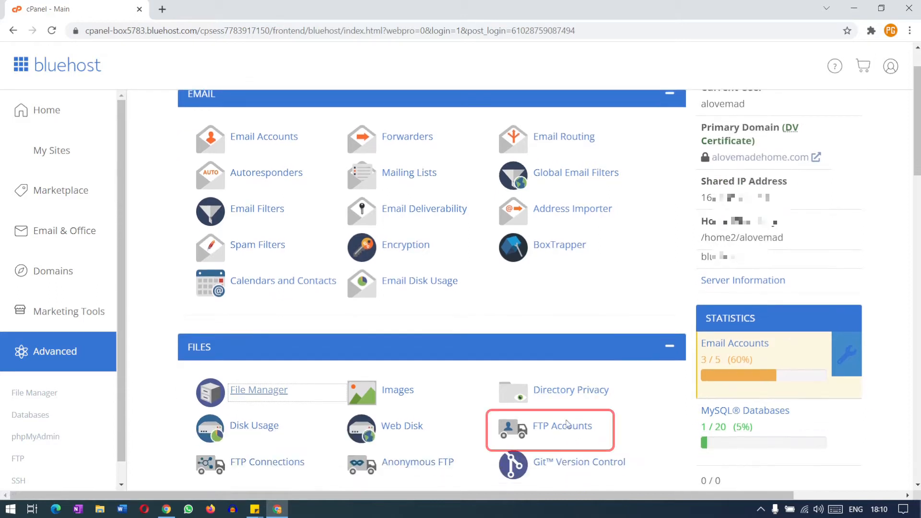
left_click(562, 426)
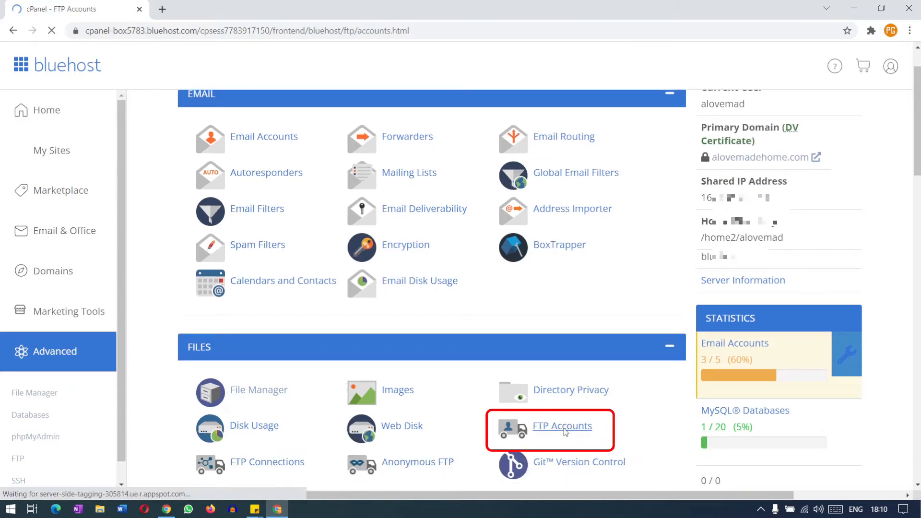
left_click(562, 425)
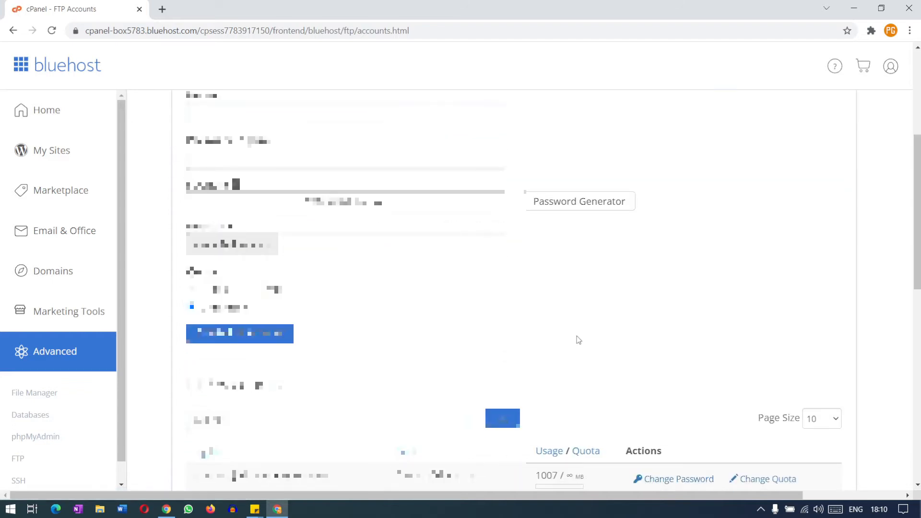
scroll("down", 3)
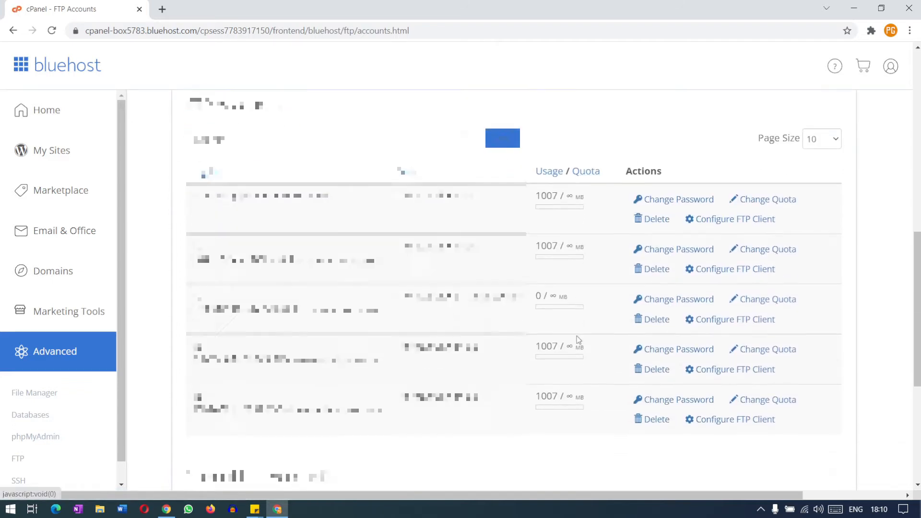
scroll("down", 3)
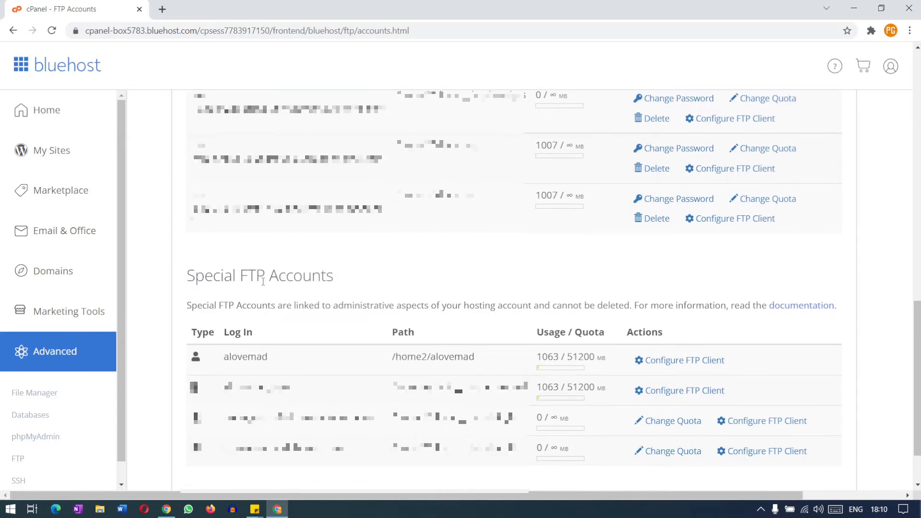
mouse_move(269, 335)
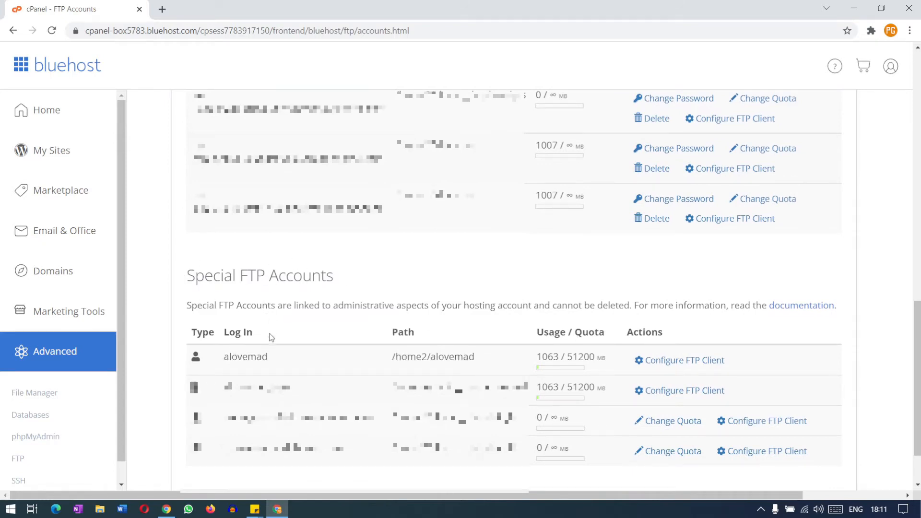
mouse_move(313, 352)
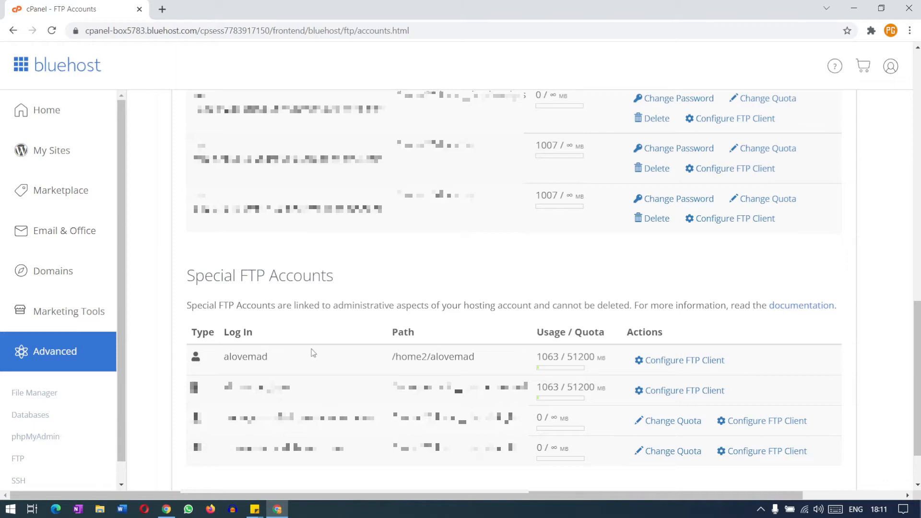
mouse_move(288, 348)
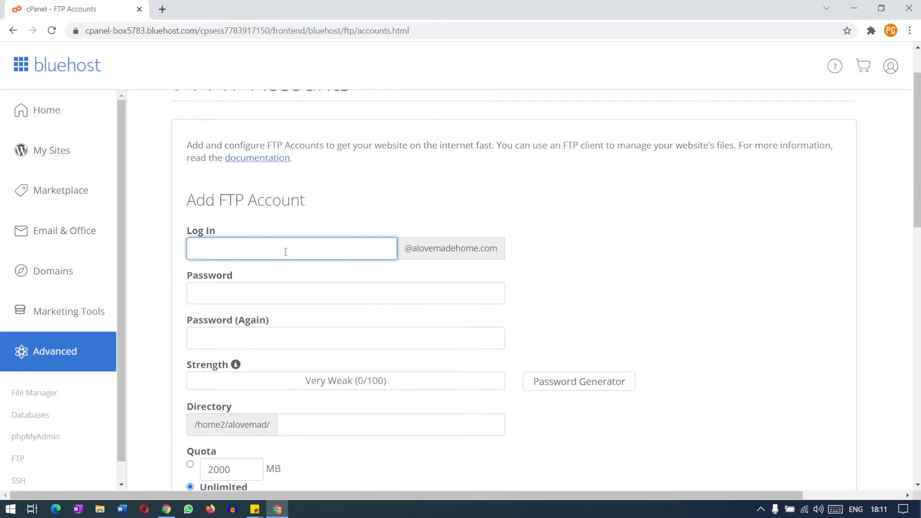
Create FTP account 'test' with matching passwords, an empty directory and unlimited quota
left_click(286, 249)
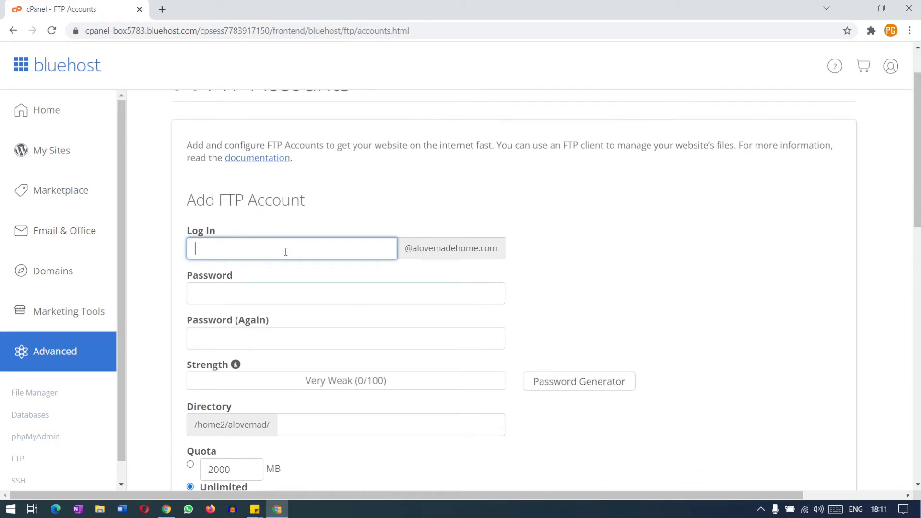
type("test")
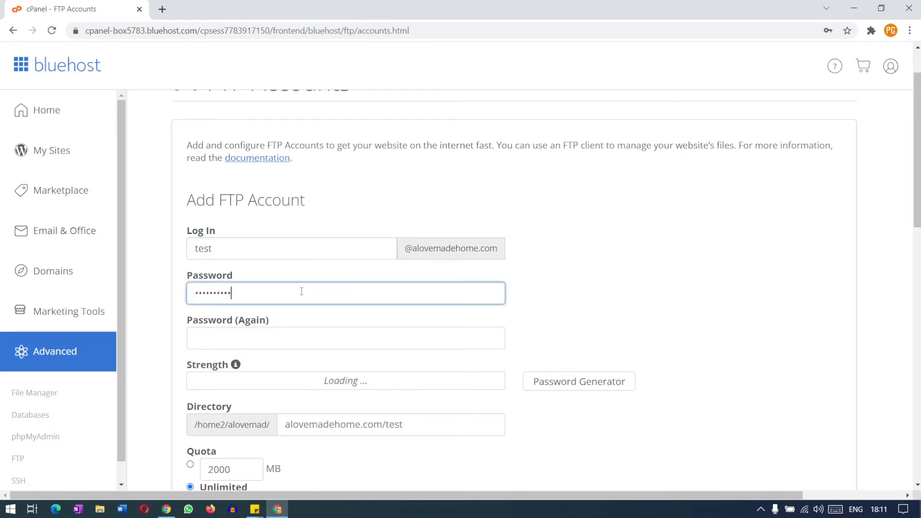
type("•••••")
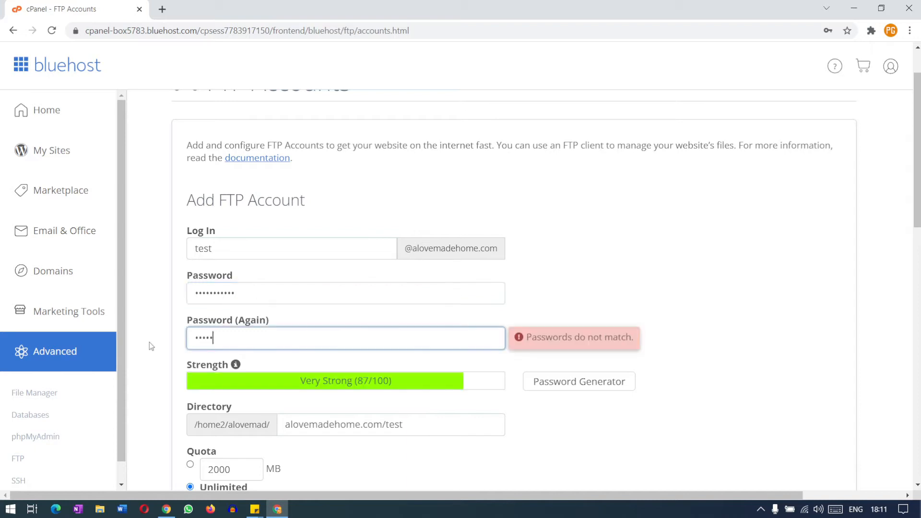
type("•••••")
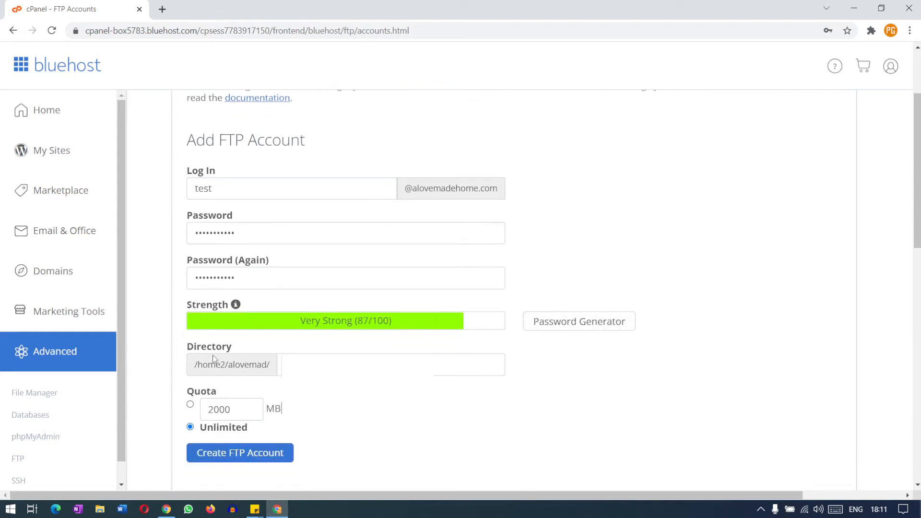
type("alovemadehome.com/test")
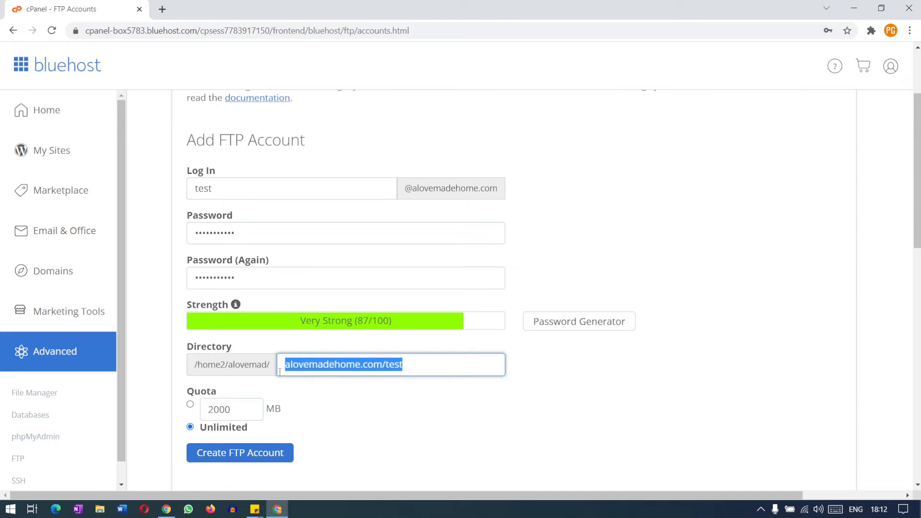
key("Delete")
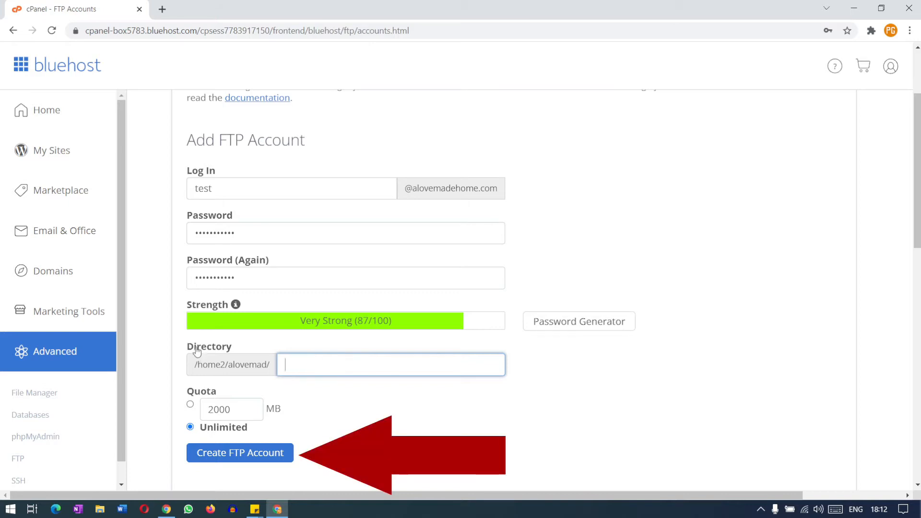
left_click(240, 453)
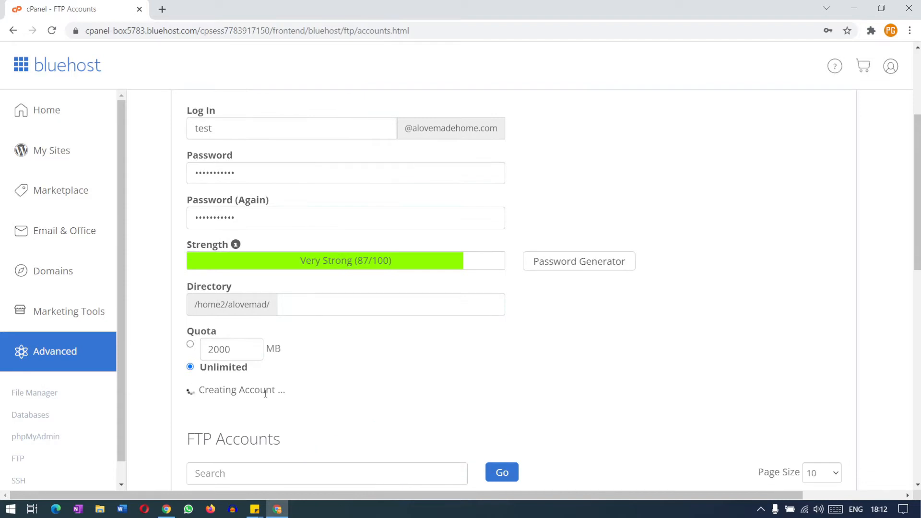
left_click(240, 392)
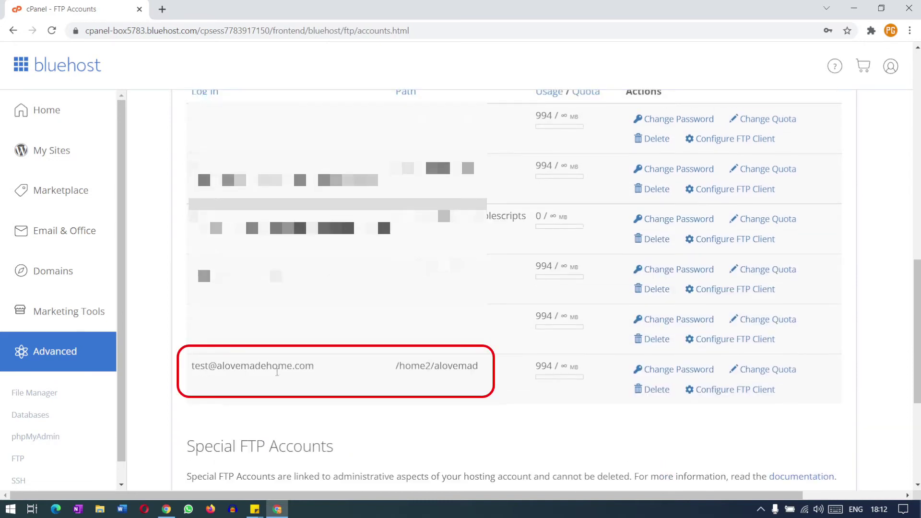
mouse_move(414, 383)
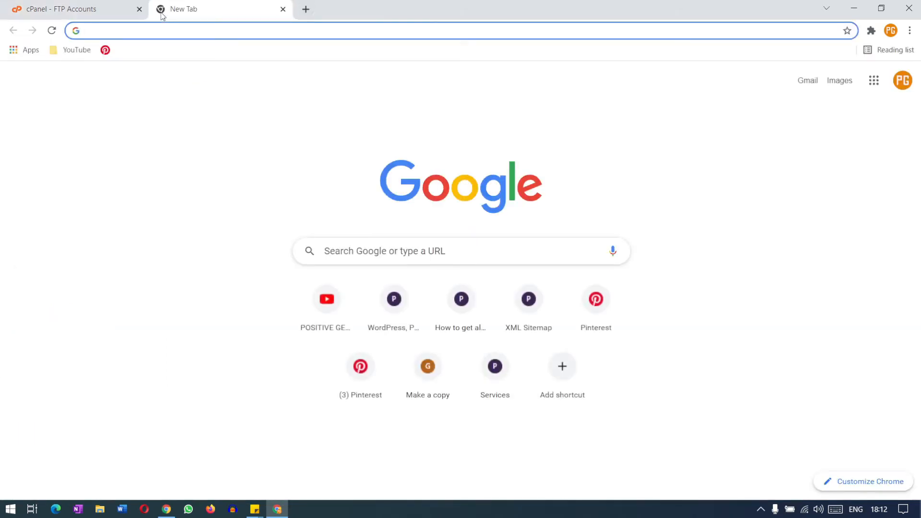
Search for 'filezilla' and open the FileZilla Client for Windows (64bit x86) download page
type("filezilla cli")
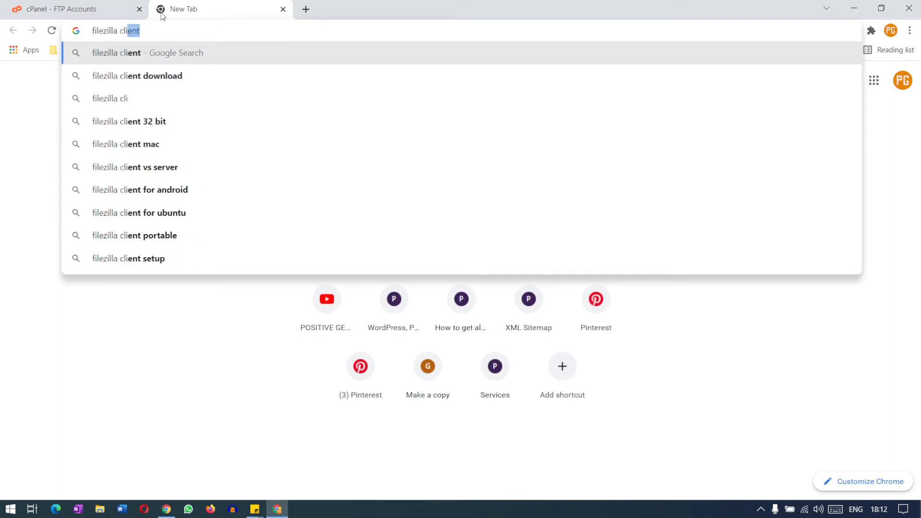
key("Enter")
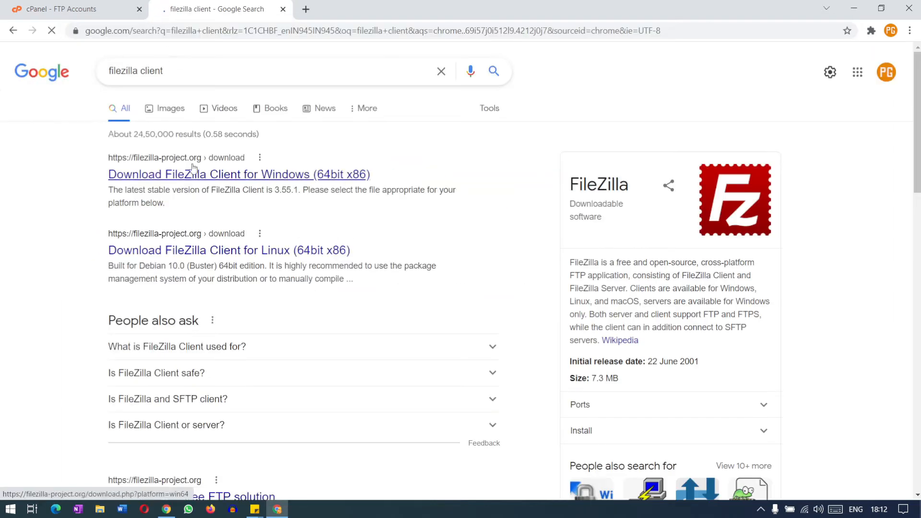
left_click(238, 174)
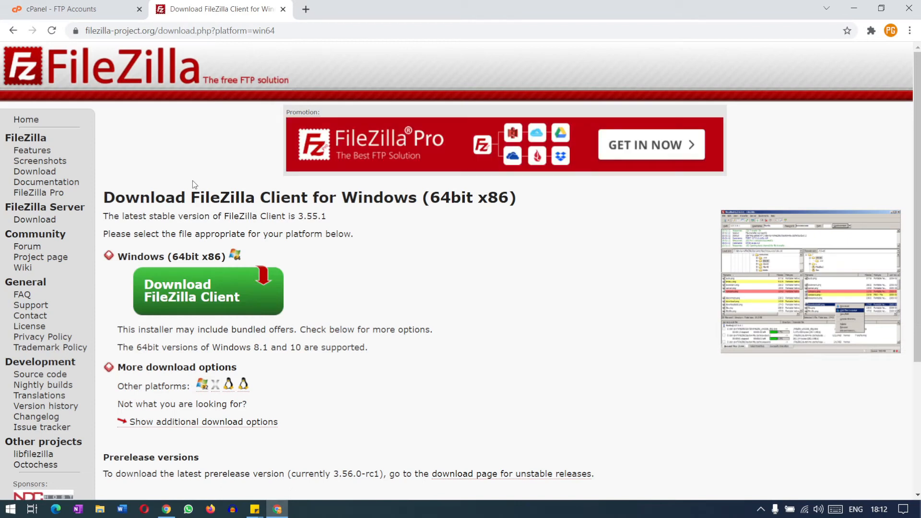
Download the free FileZilla Client 3.55.1 installer, dismiss the thank-you popup, and launch it
left_click(190, 290)
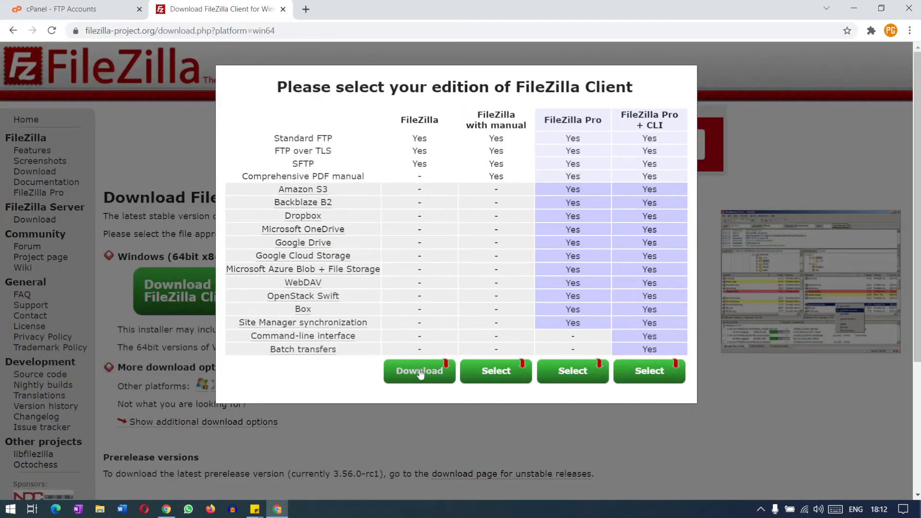
left_click(419, 370)
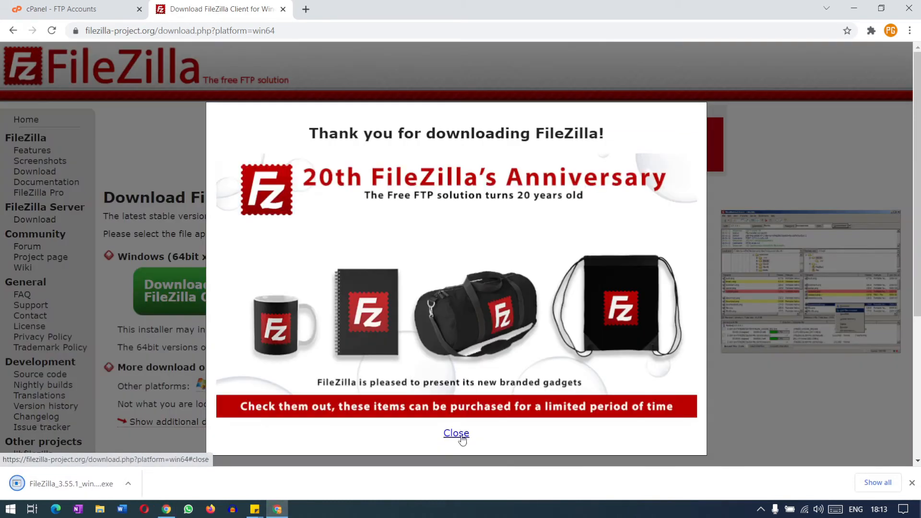
left_click(456, 433)
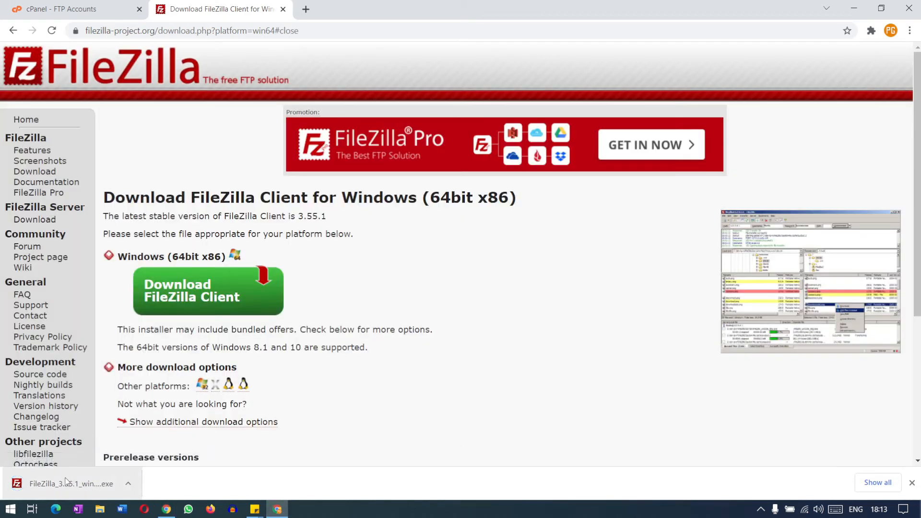
left_click(70, 483)
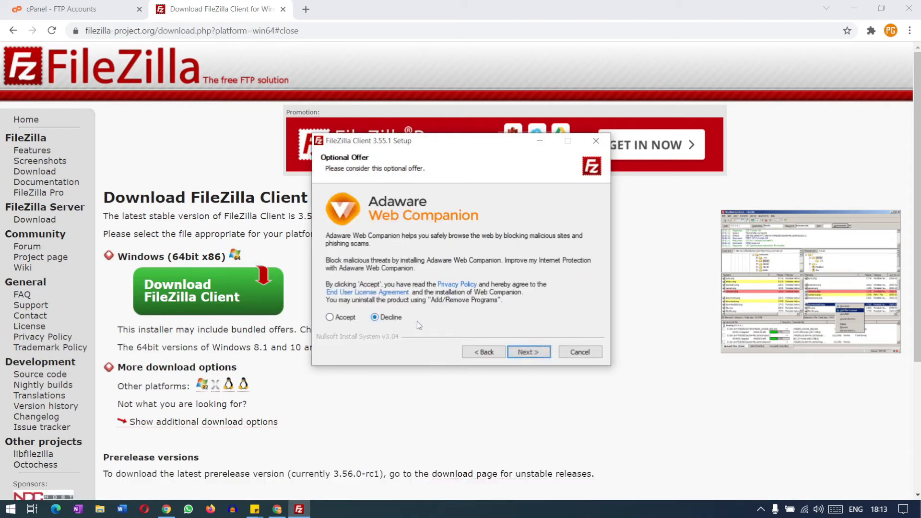
Decline the Adaware offer and complete setup with 'Start FileZilla now' checked
left_click(528, 351)
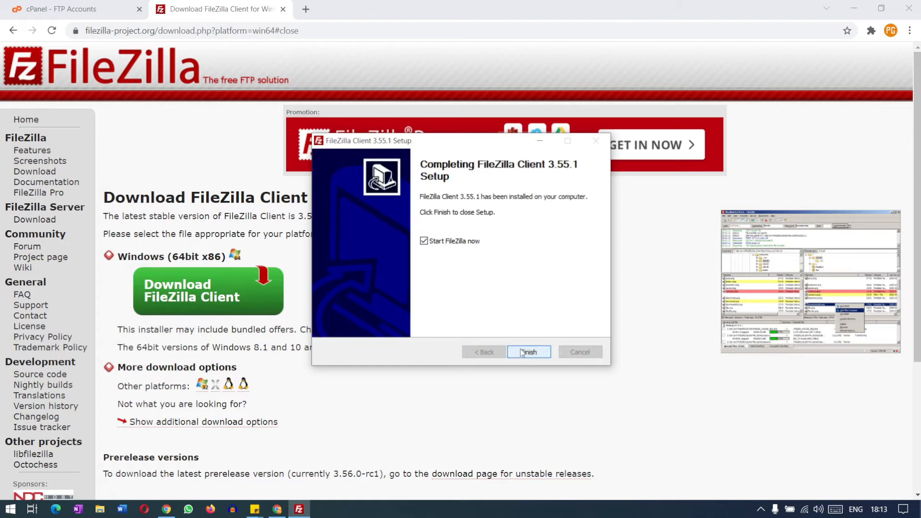
left_click(528, 352)
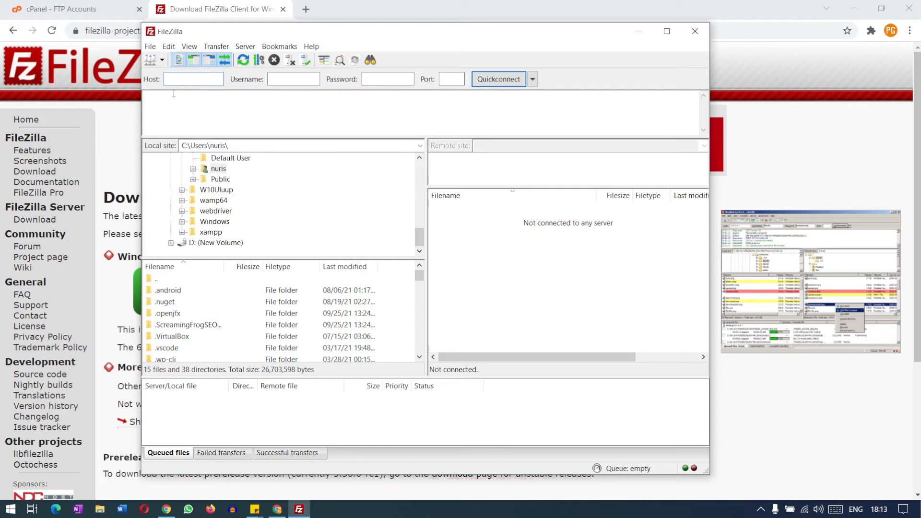
mouse_move(219, 90)
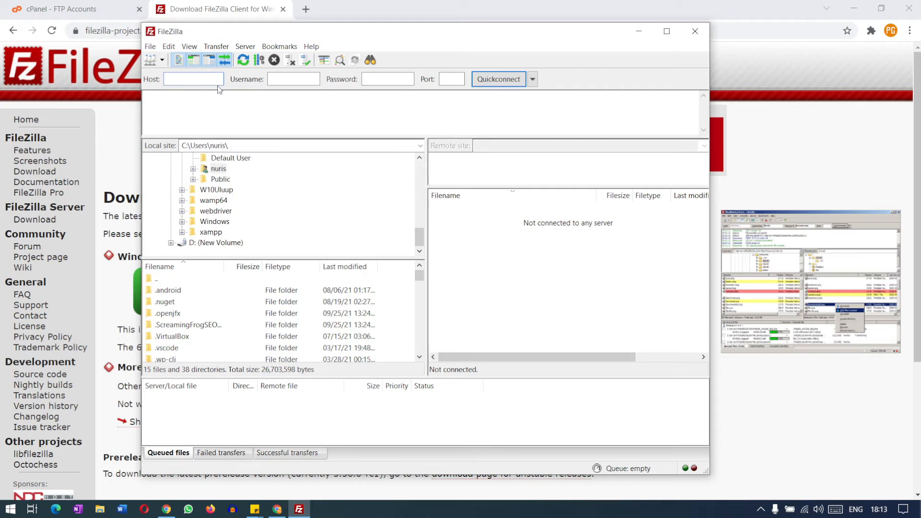
left_click(193, 79)
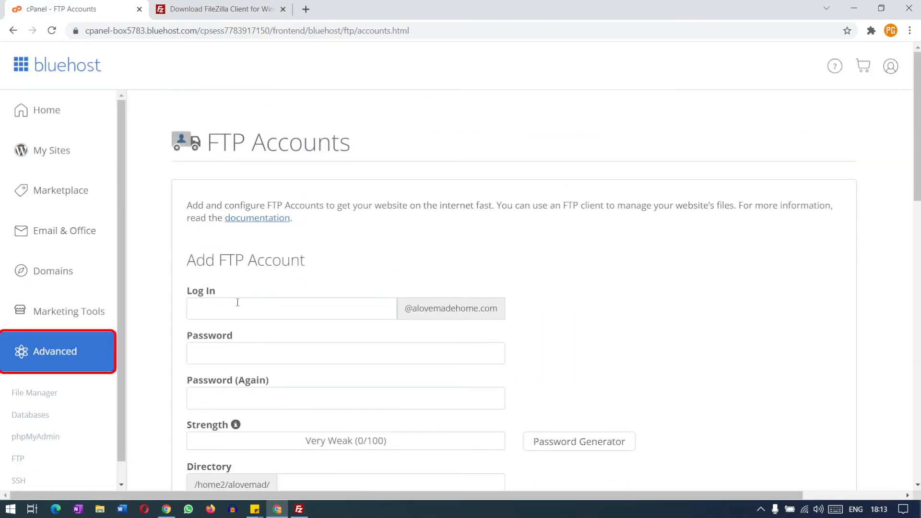
Go to the cPanel home page for the shared IP, then switch back to FileZilla
left_click(54, 352)
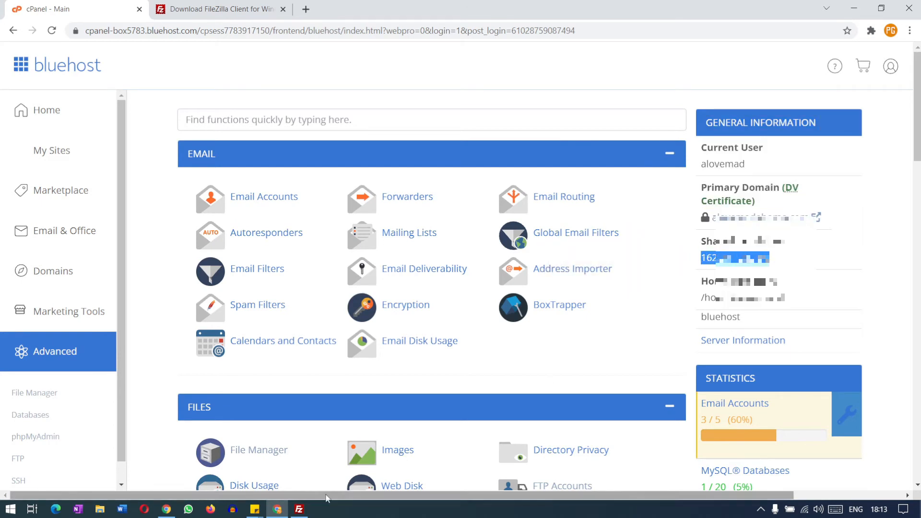
left_click(299, 508)
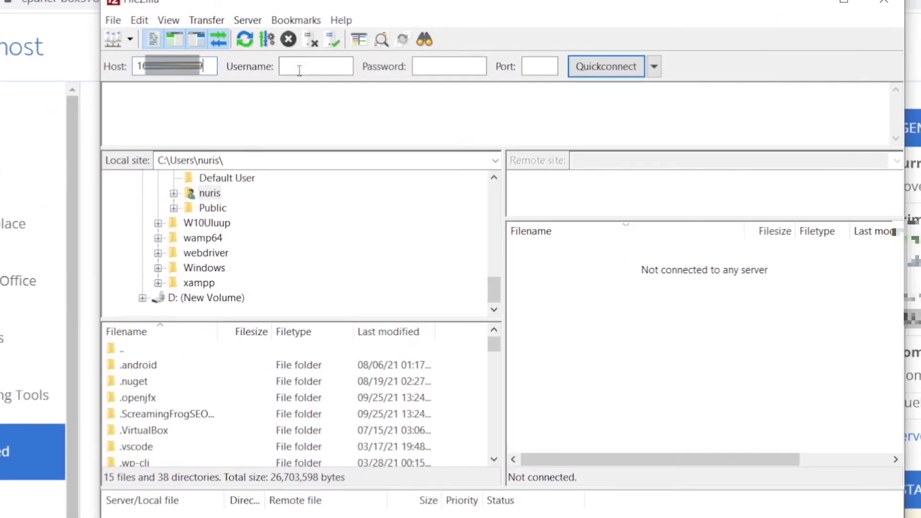
Enter the test FTP account's username and password, and set the port to 21
type("test@")
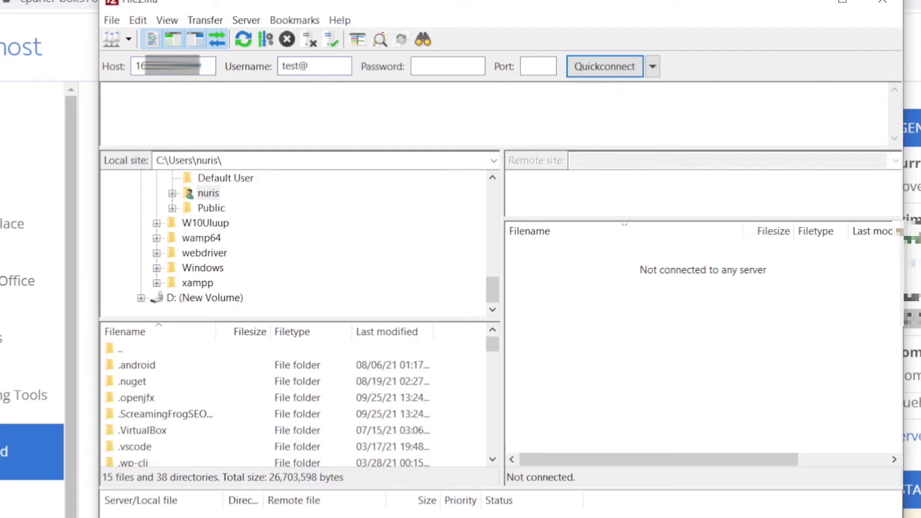
type("alove")
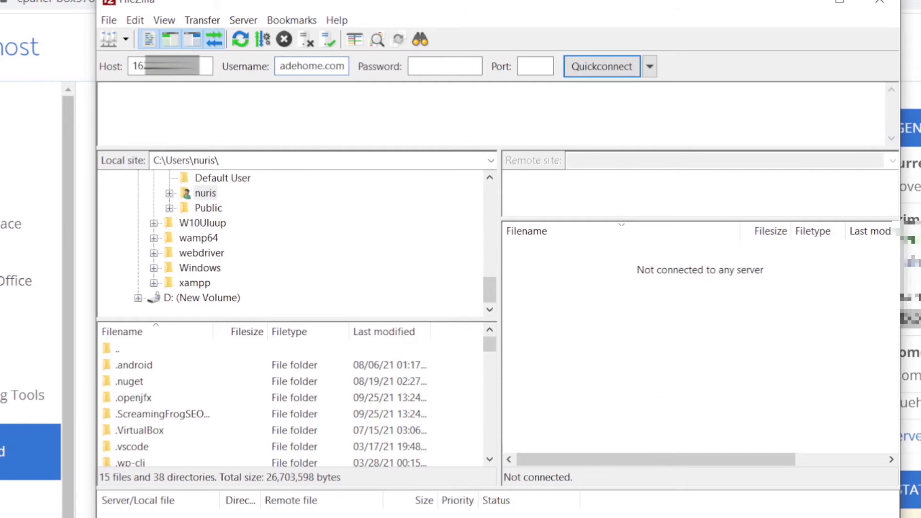
type("••••")
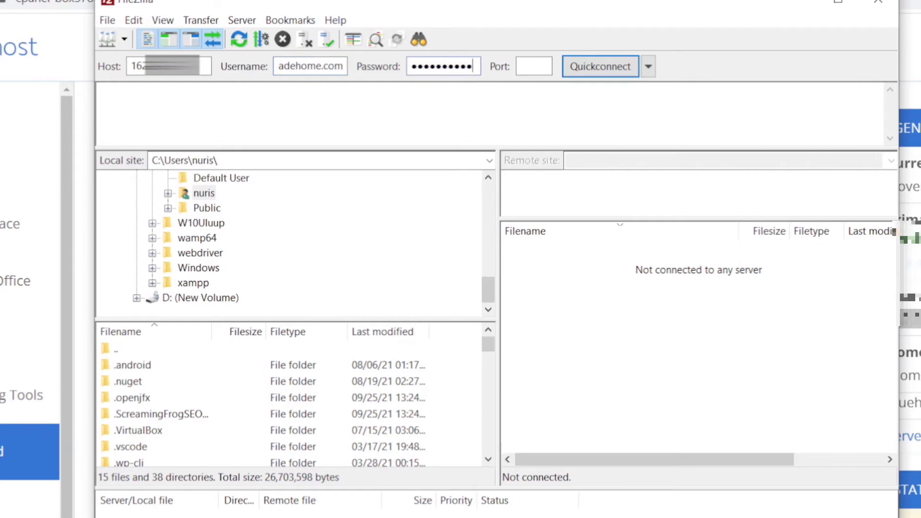
left_click(533, 66)
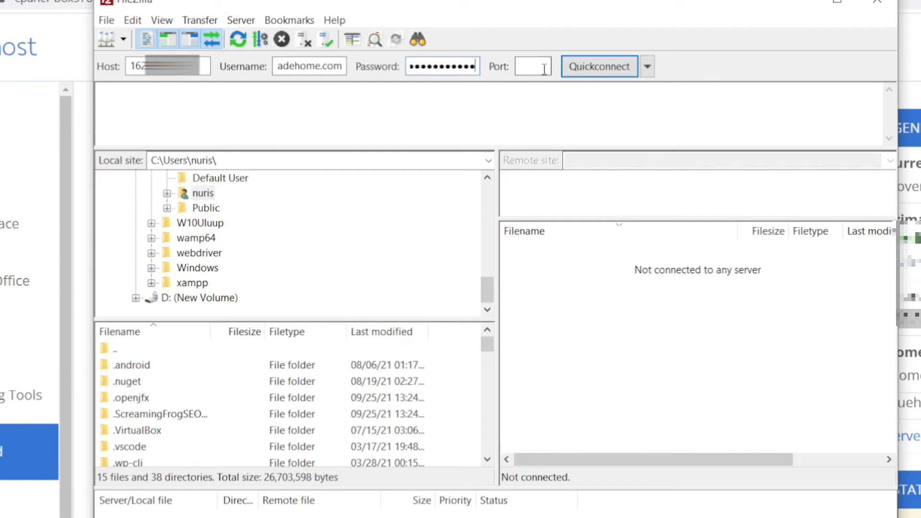
type("2")
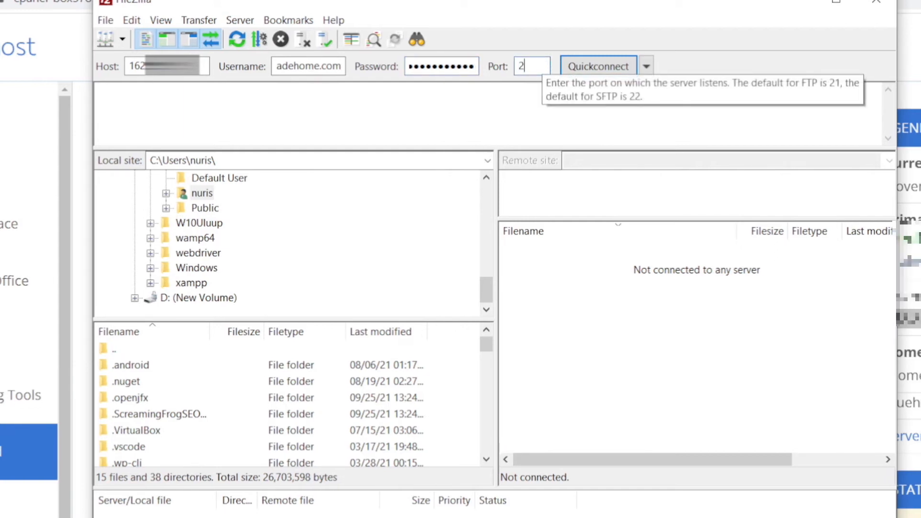
type("1")
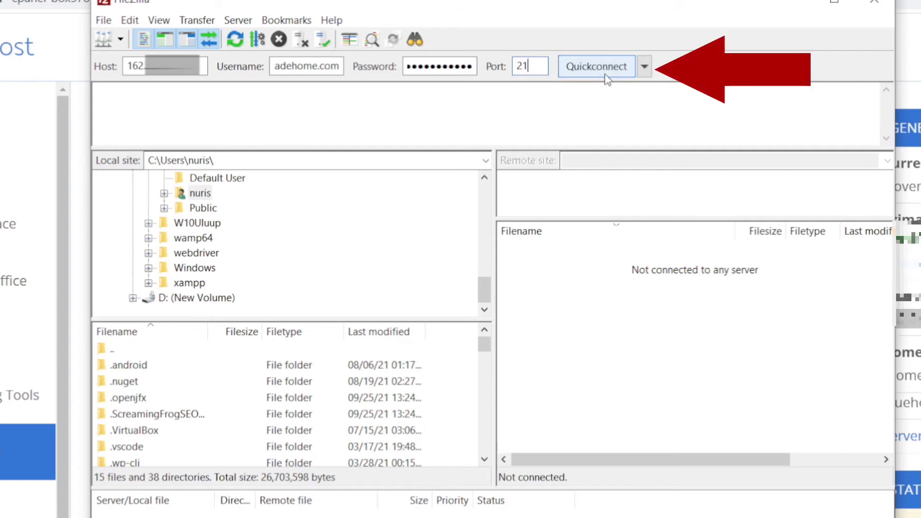
Quickconnect to the server and accept the insecure plain FTP connection warning
left_click(596, 67)
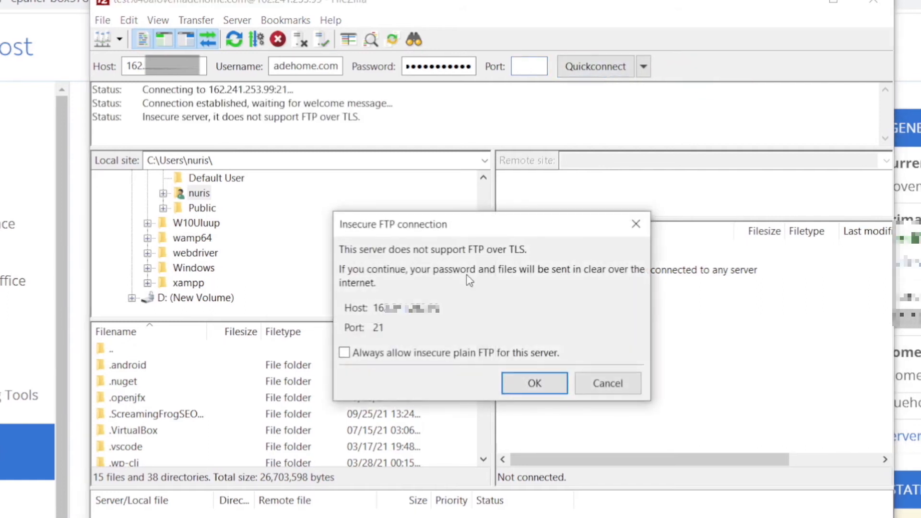
mouse_move(432, 297)
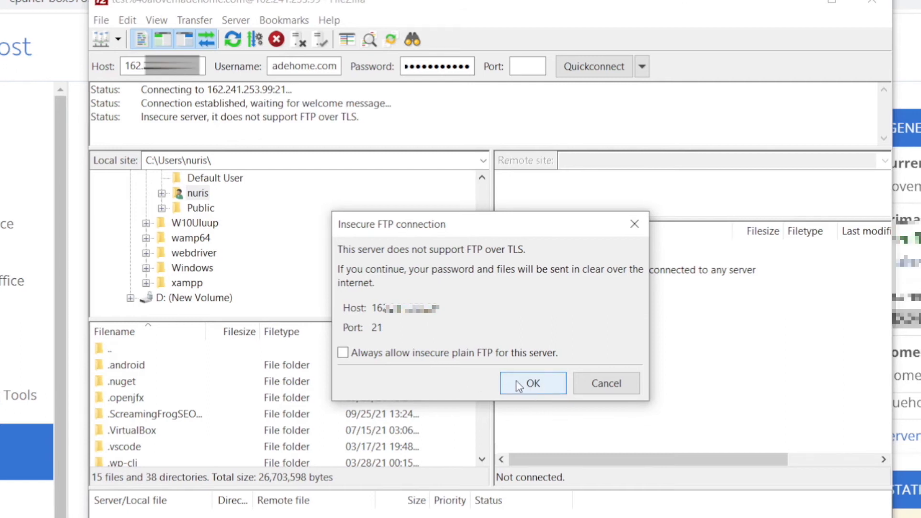
left_click(533, 382)
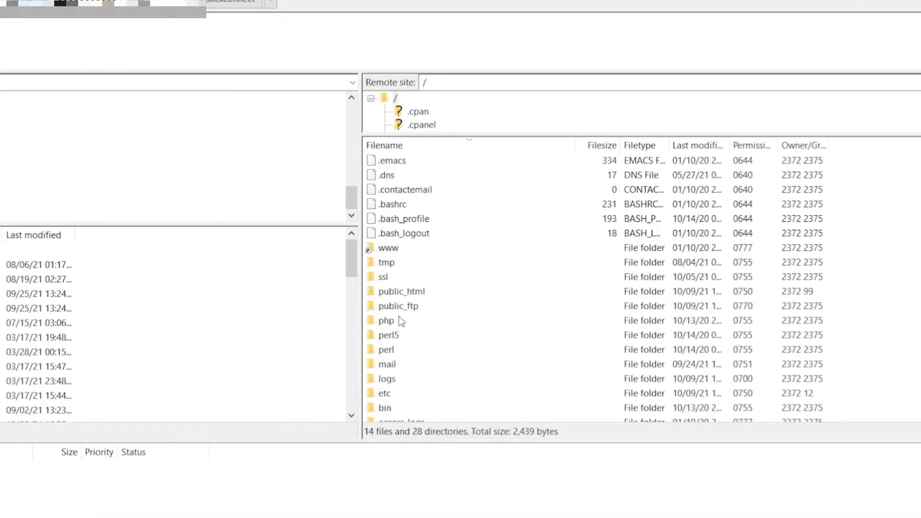
Open the remote public_html folder and scroll its file list to wp-config.php
left_click(402, 291)
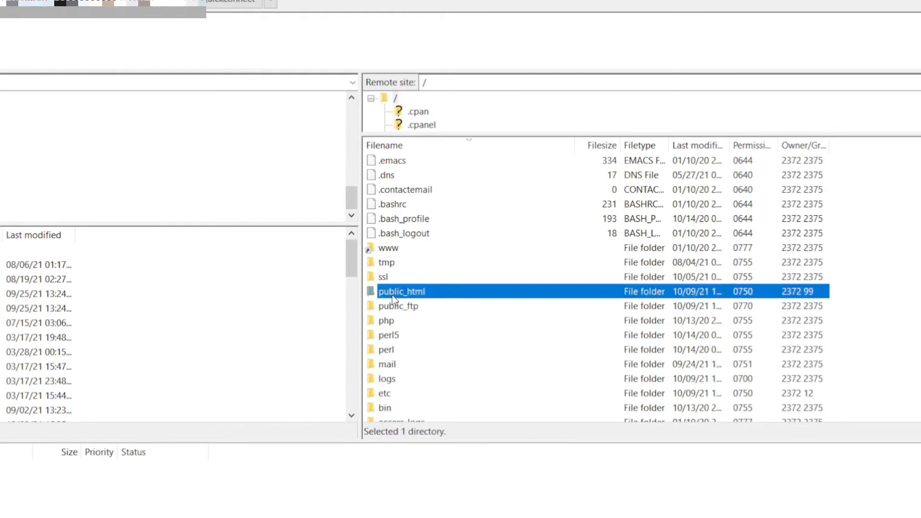
double_click(402, 291)
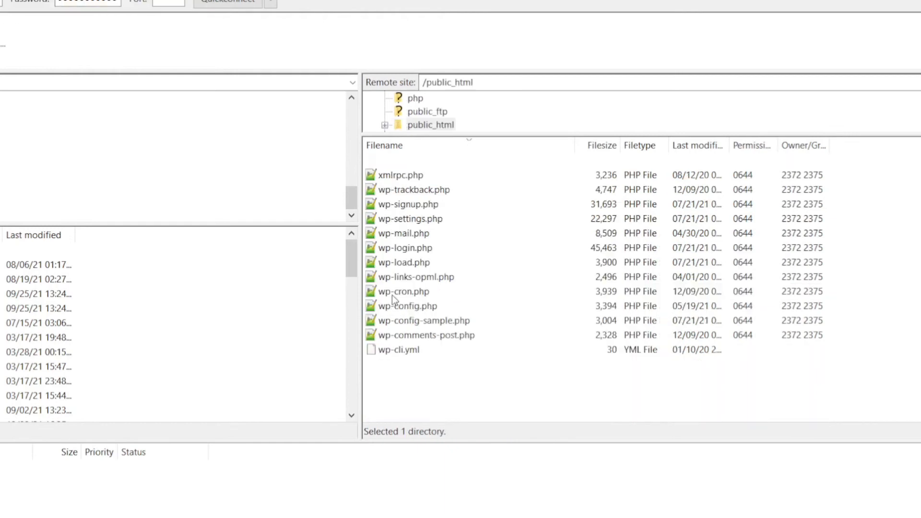
scroll("down", 3)
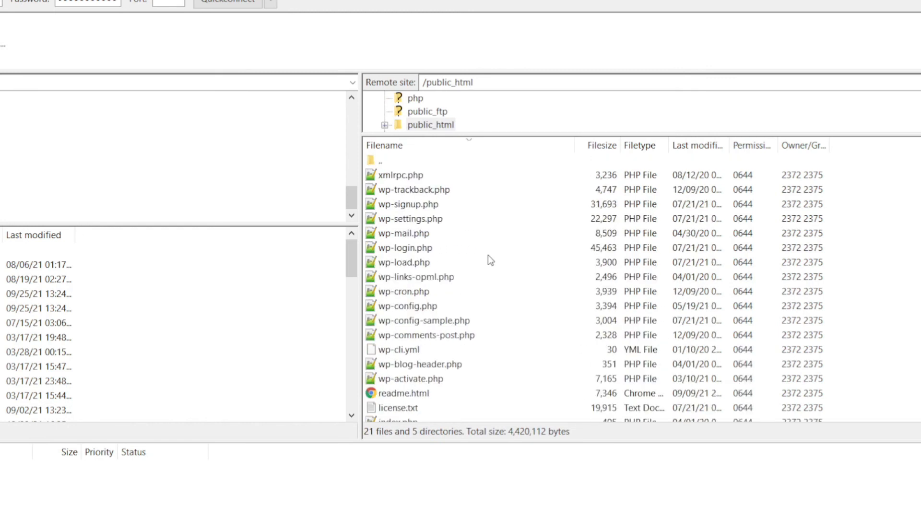
mouse_move(422, 260)
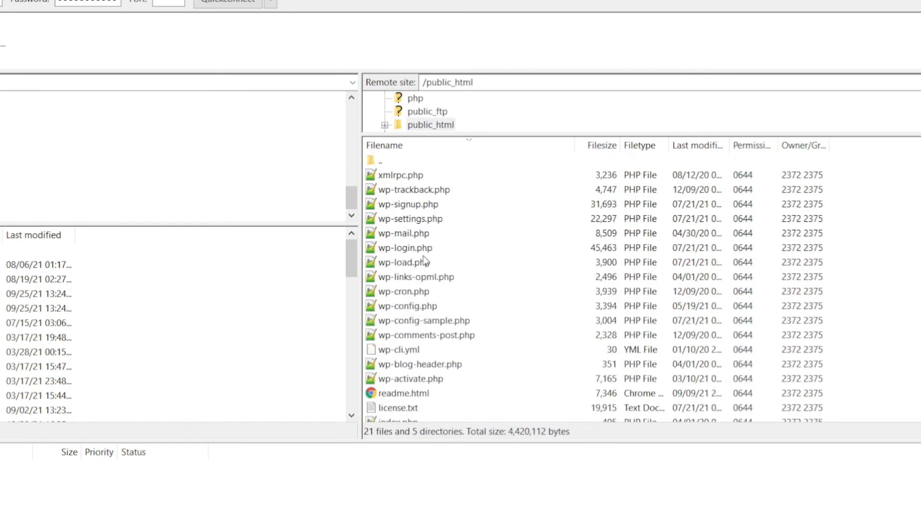
scroll("down", 3)
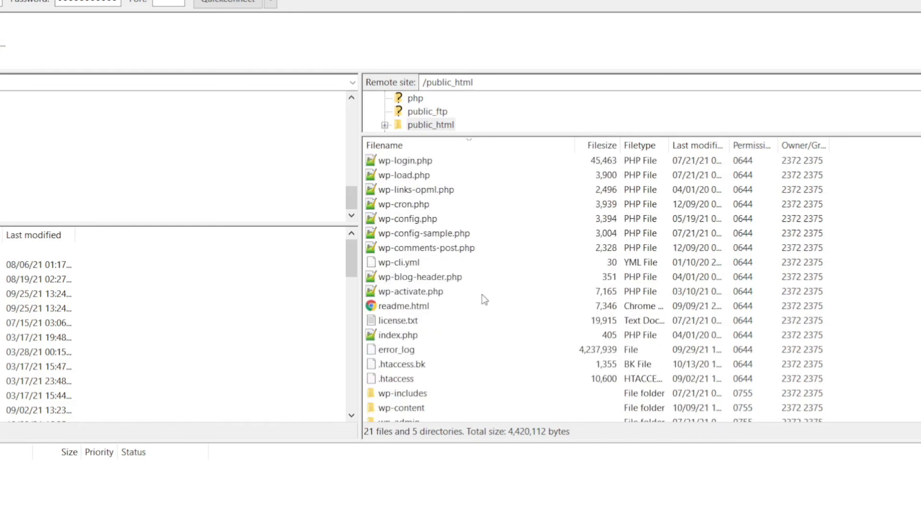
Download wp-config.php locally, dismiss the transfers-finished notice, and select the local copy
right_click(407, 219)
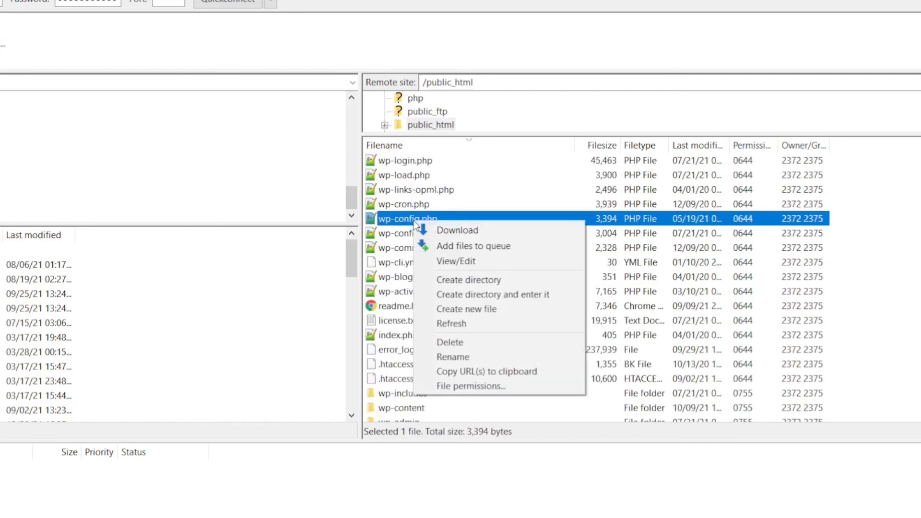
left_click(457, 230)
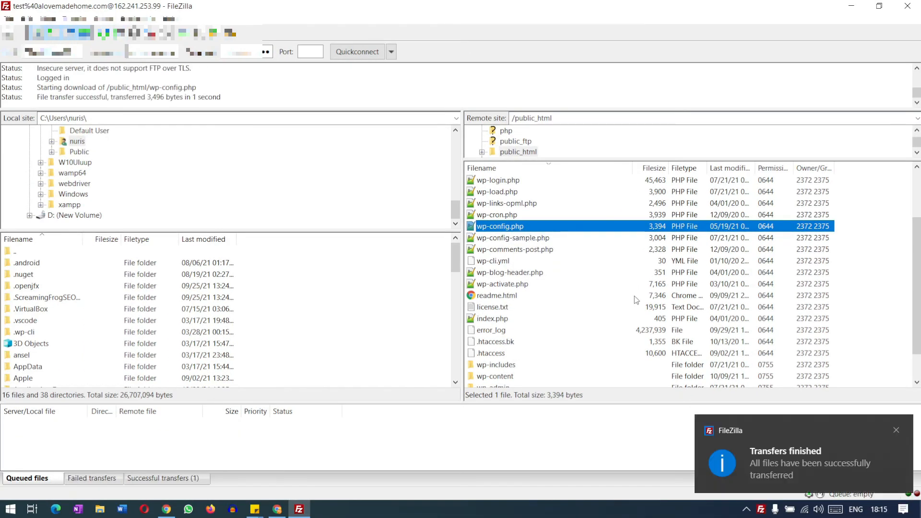
left_click(896, 430)
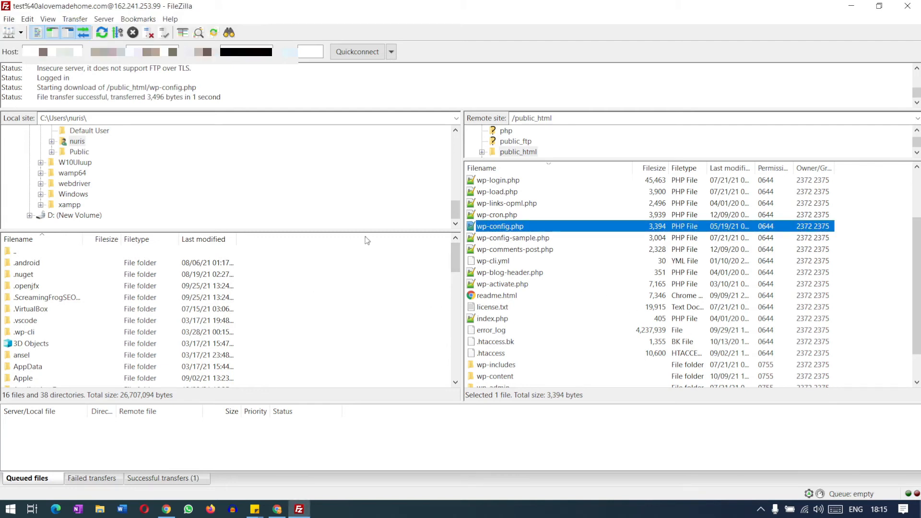
mouse_move(413, 270)
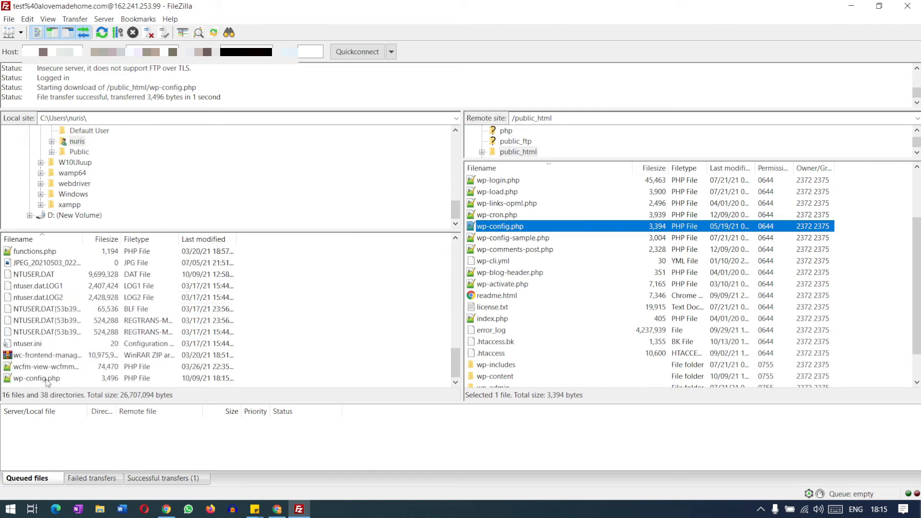
left_click(35, 378)
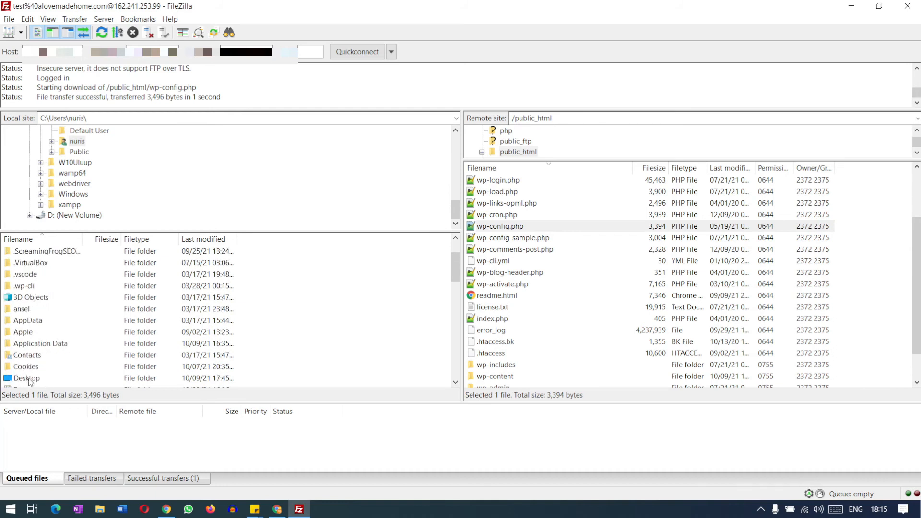
Open the local Desktop folder and download wp-config.php (3,496 bytes) into it
double_click(26, 378)
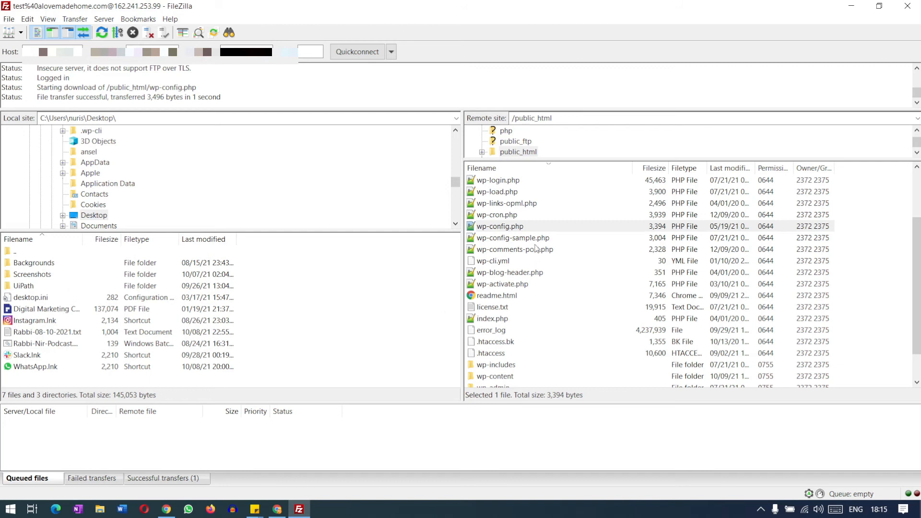
double_click(499, 226)
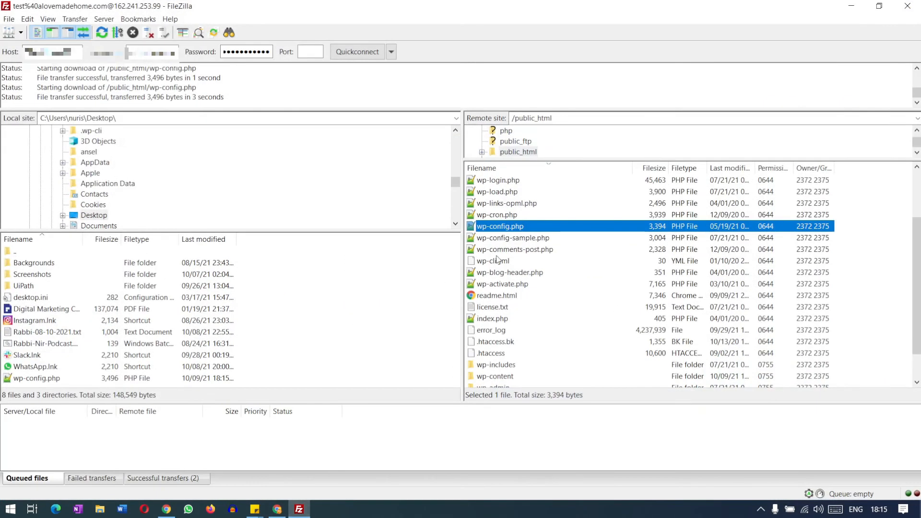
mouse_move(560, 249)
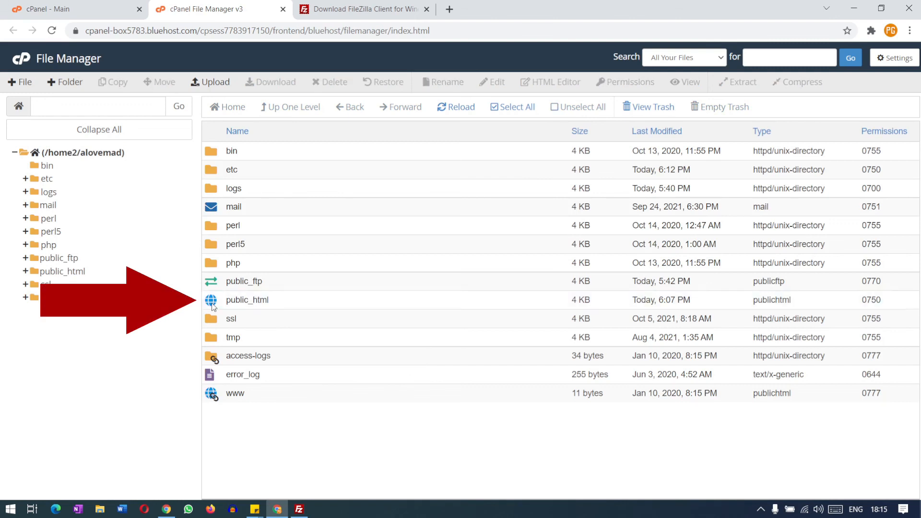
Open public_html in cPanel File Manager and bring up the context menu for the selected WordPress files
double_click(246, 300)
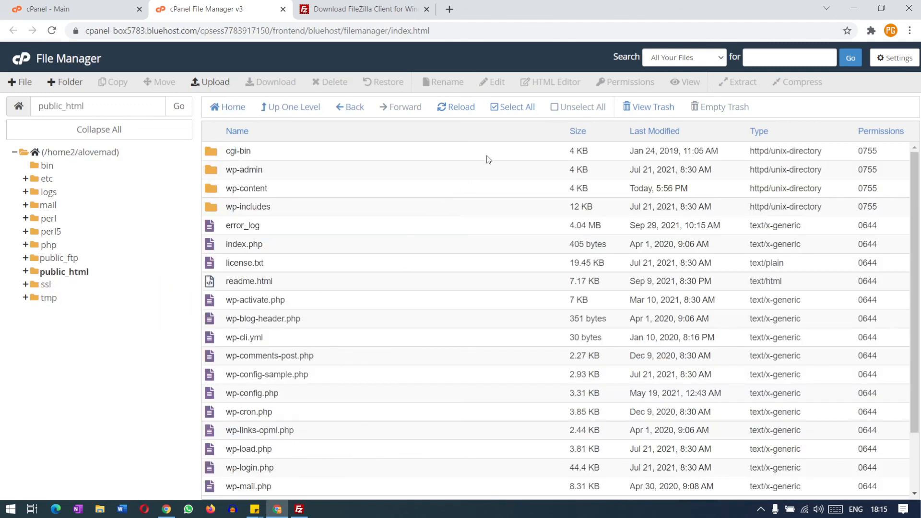
mouse_move(341, 178)
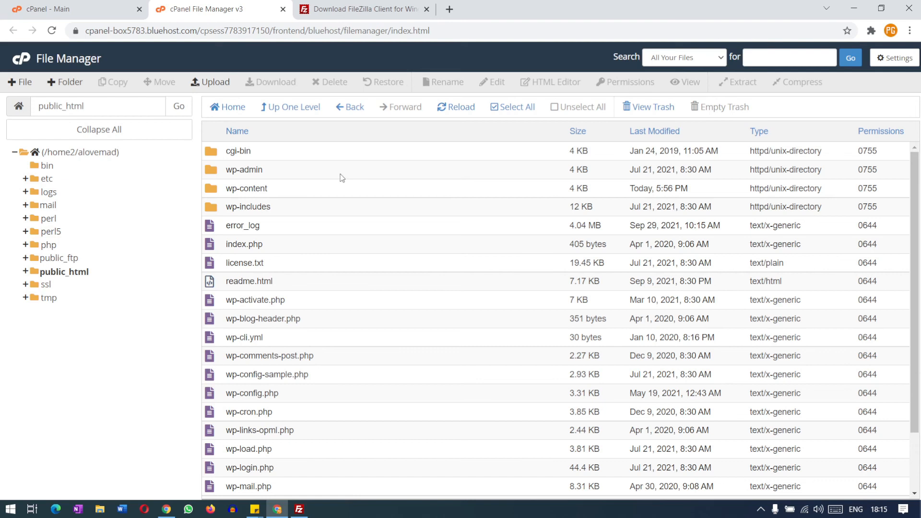
right_click(243, 244)
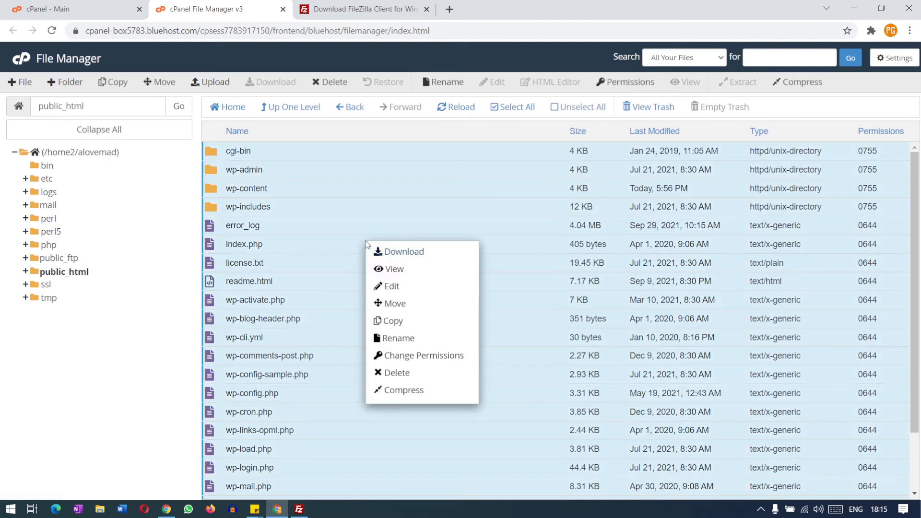
mouse_move(403, 390)
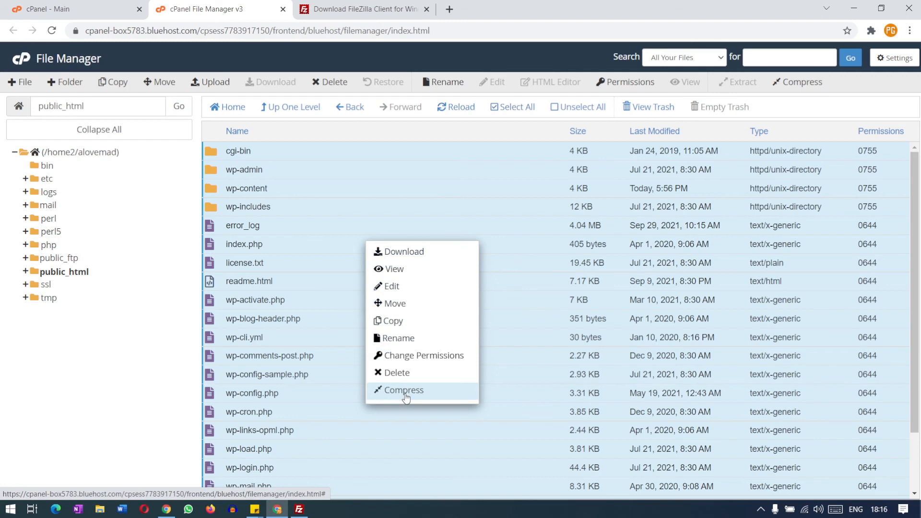
mouse_move(403, 400)
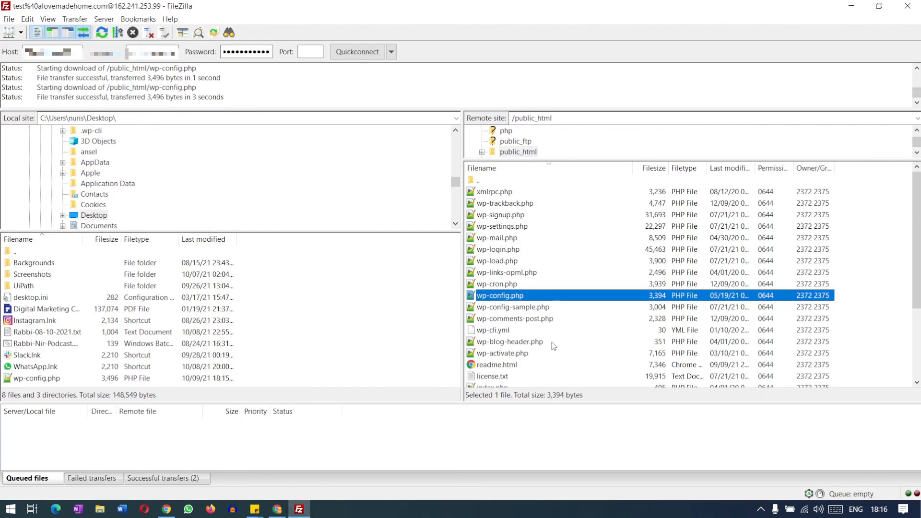
mouse_move(542, 324)
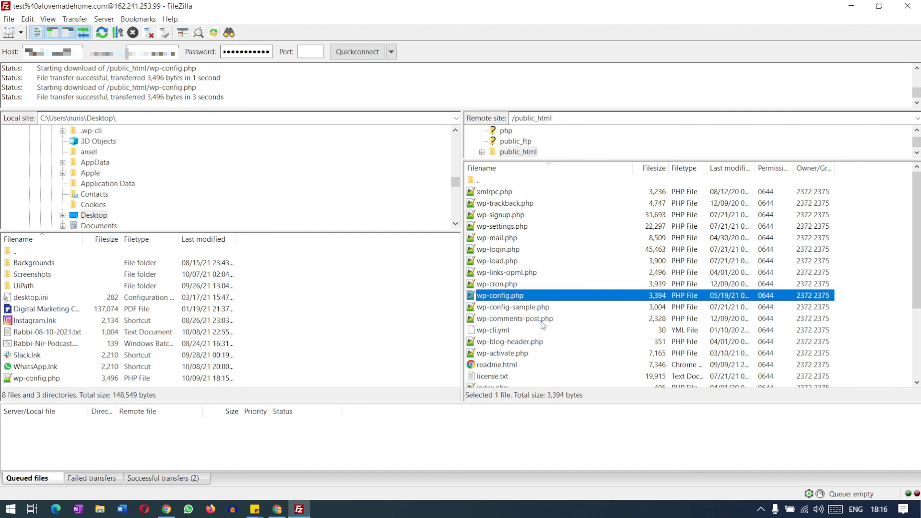
mouse_move(567, 295)
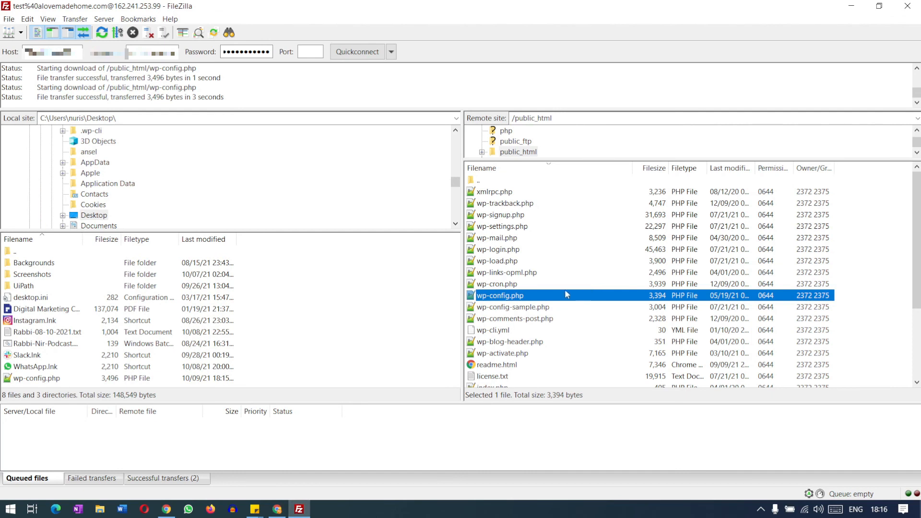
mouse_move(532, 275)
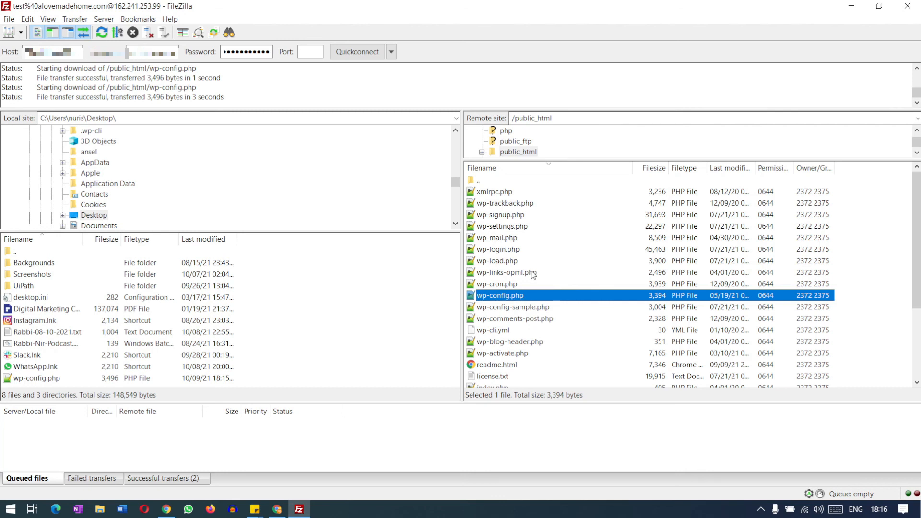
mouse_move(557, 309)
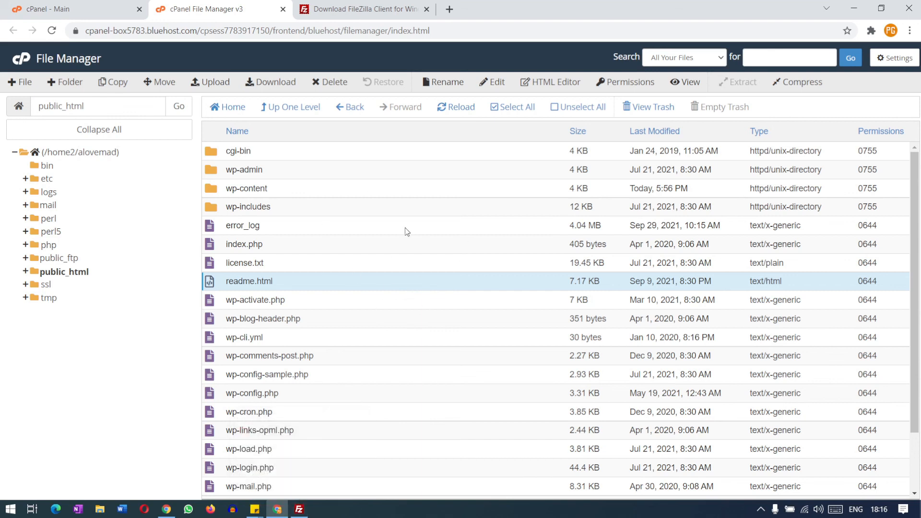
Return to FileZilla and confirm the log shows 'Disconnected from server'
left_click(299, 509)
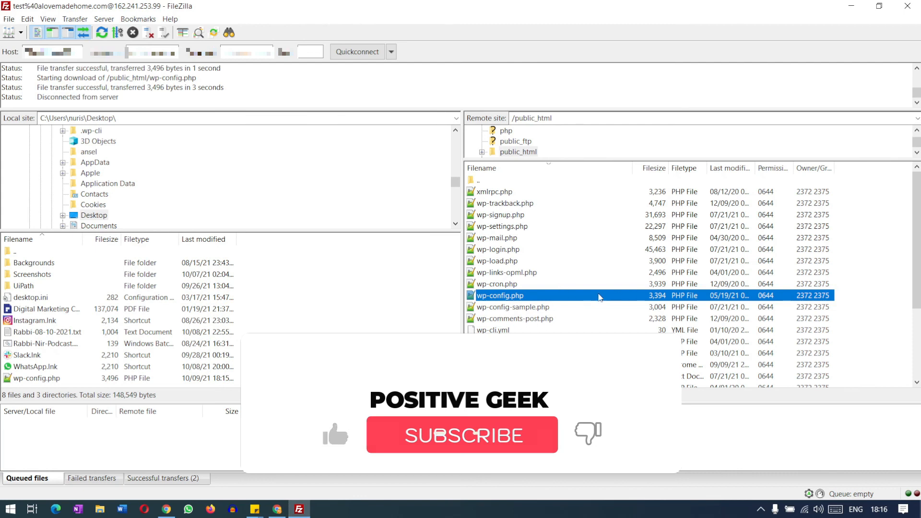
left_click(462, 434)
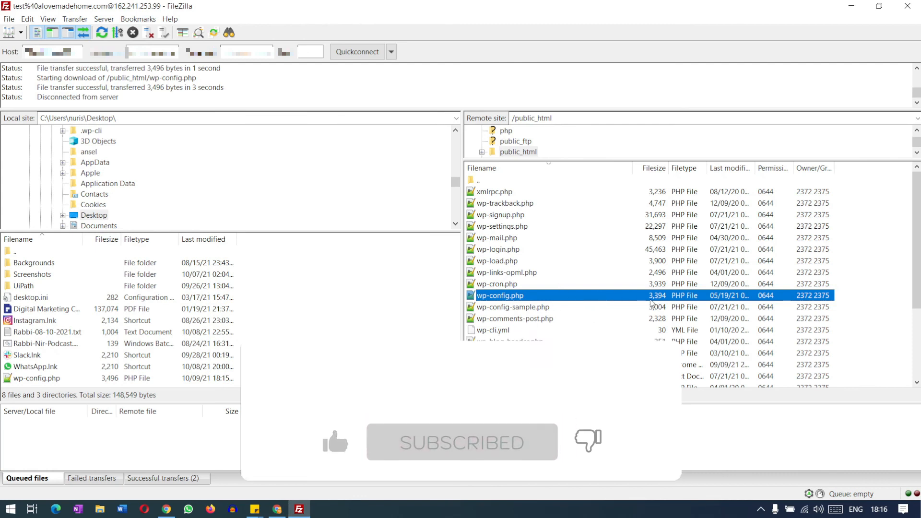